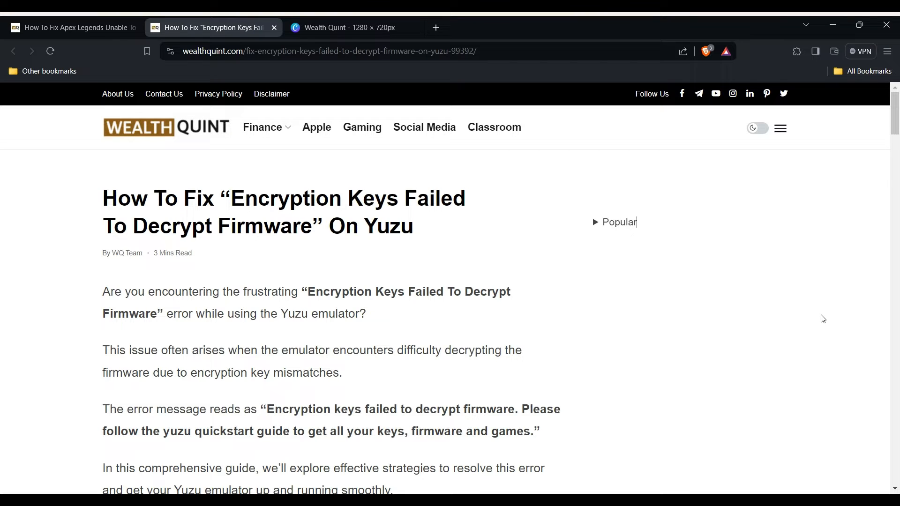
Scroll past the introduction to the '1. Update Your Yuzu Emulator' bullet list
{"action": "scroll", "scroll_direction": "down", "scroll_amount": 3}
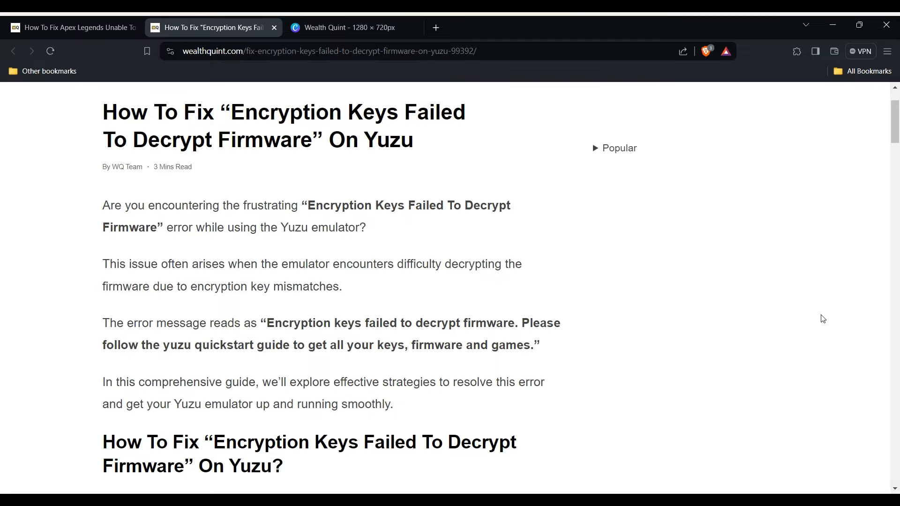
{"action": "scroll", "scroll_direction": "down", "scroll_amount": 3}
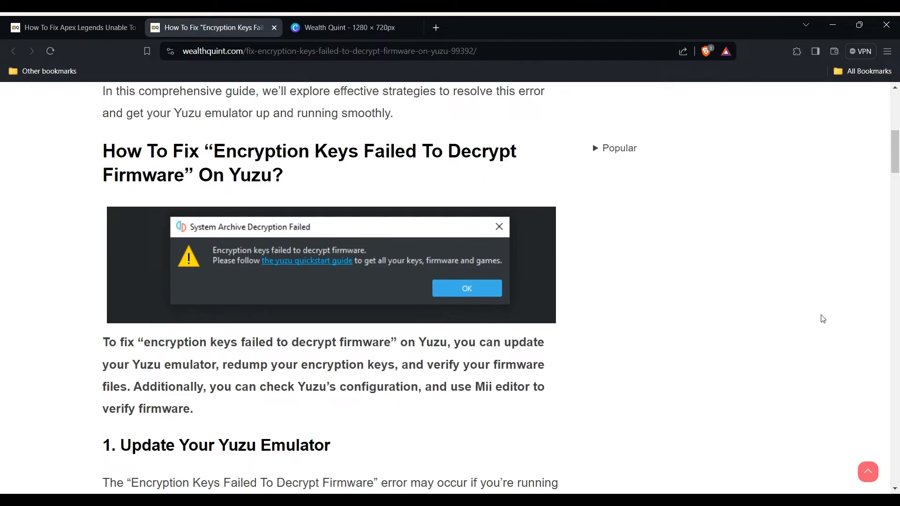
{"action": "scroll", "scroll_direction": "down", "scroll_amount": 3}
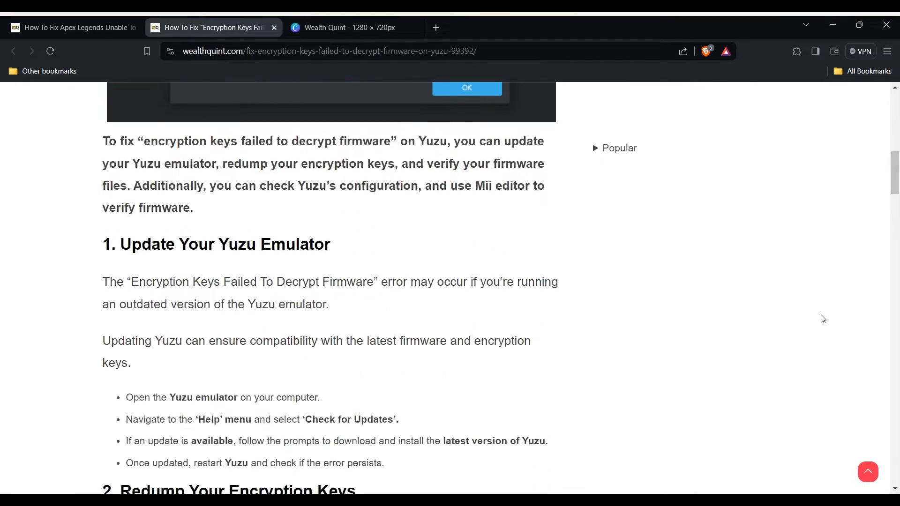
{"action": "scroll", "scroll_direction": "down", "scroll_amount": 3}
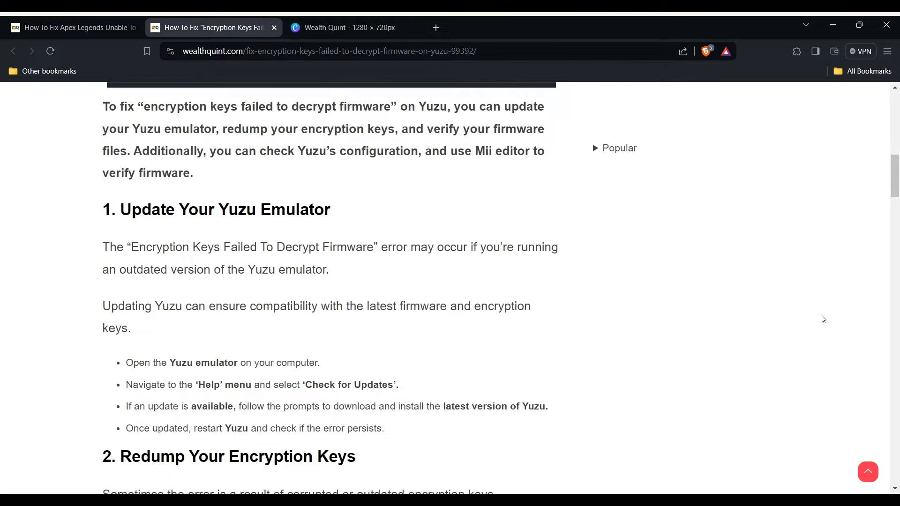
{"action": "scroll", "scroll_direction": "down", "scroll_amount": 3}
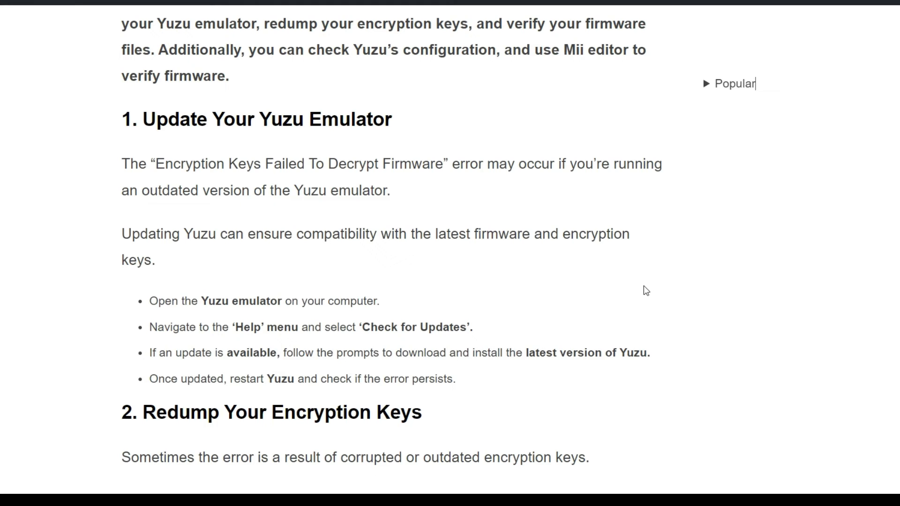
Scroll through section 2, redumping keys, until all of section 3's firmware-verification bullets show
{"action": "scroll", "scroll_direction": "down", "scroll_amount": 3}
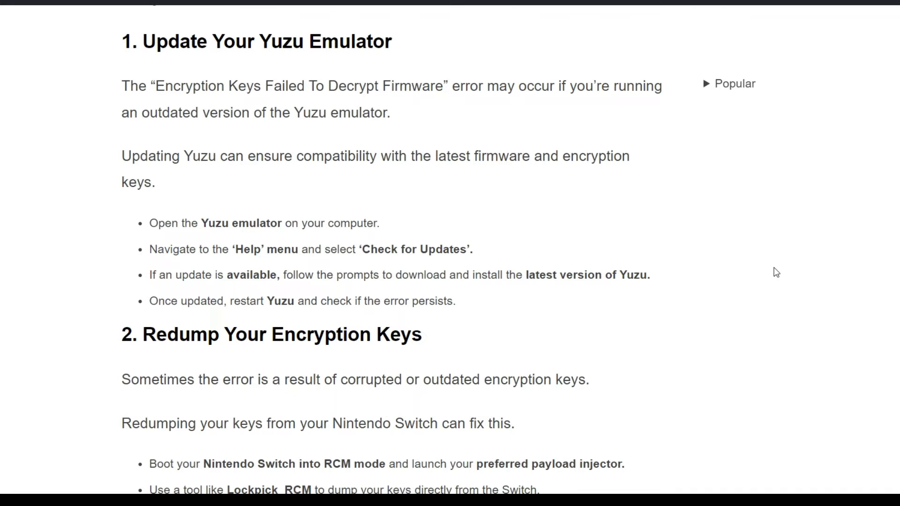
{"action": "scroll", "scroll_direction": "down", "scroll_amount": 3}
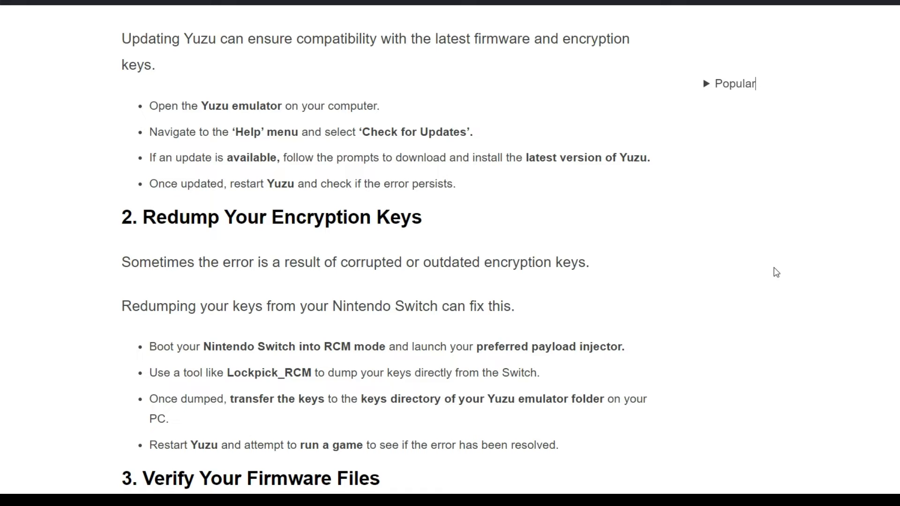
{"action": "scroll", "scroll_direction": "down", "scroll_amount": 3}
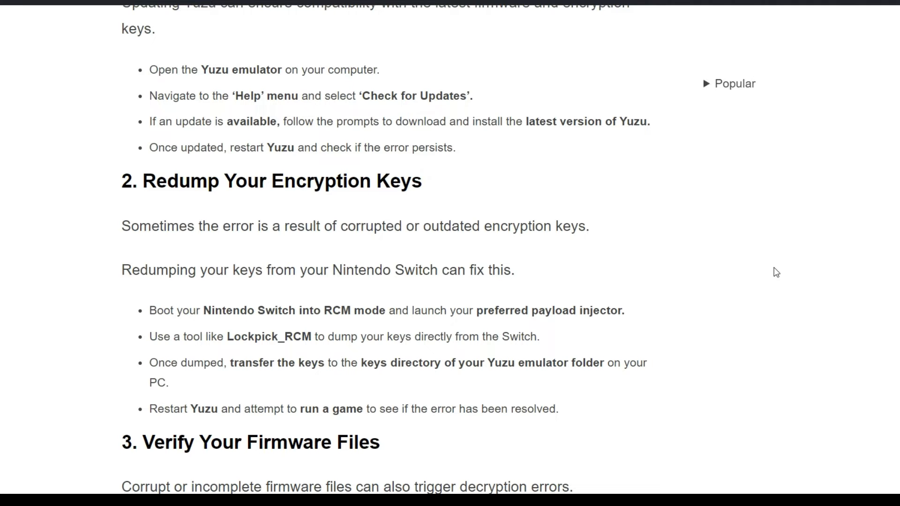
{"action": "scroll", "scroll_direction": "down", "scroll_amount": 3}
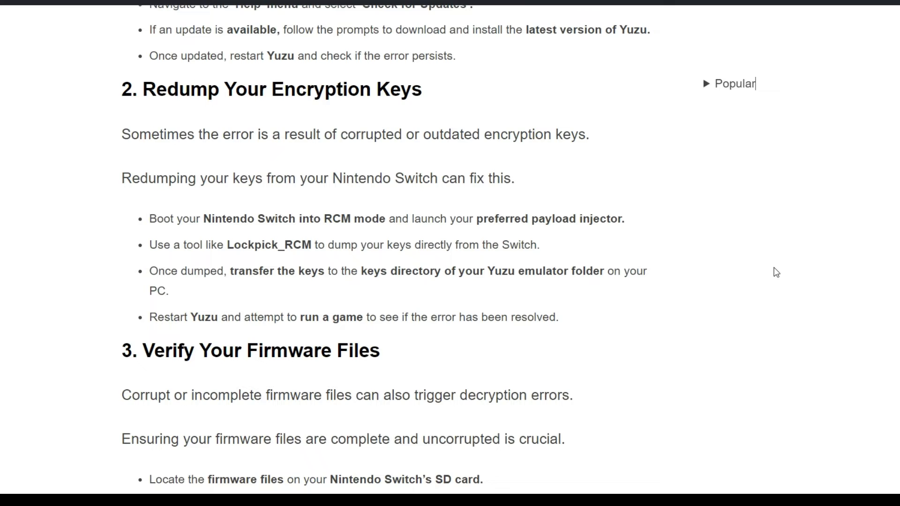
{"action": "scroll", "scroll_direction": "down", "scroll_amount": 3}
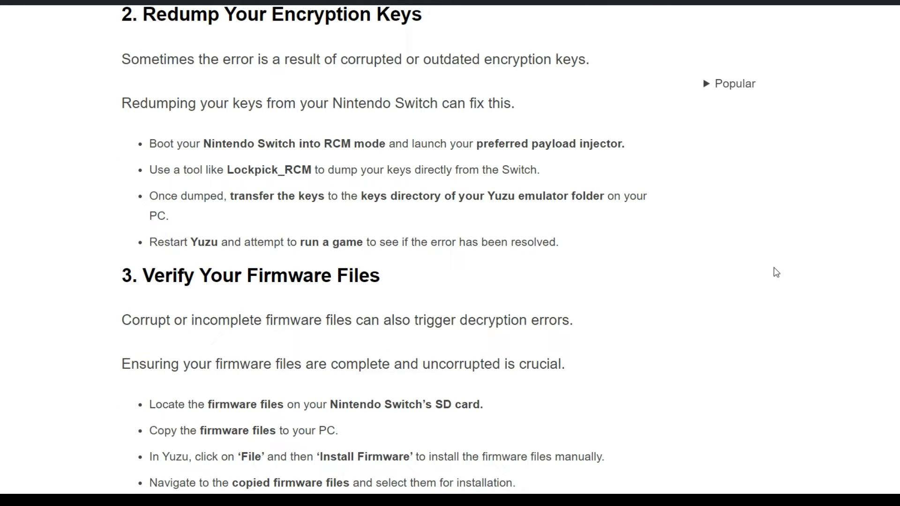
{"action": "scroll", "scroll_direction": "down", "scroll_amount": 3}
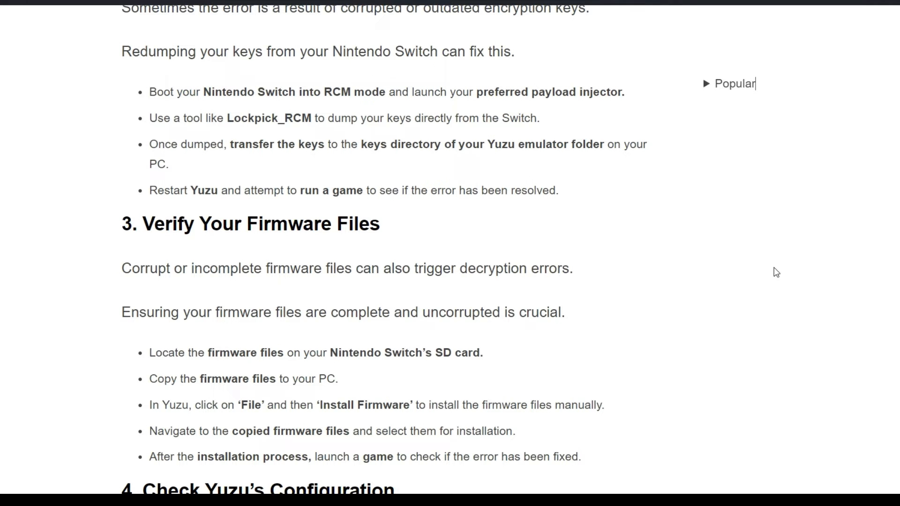
Scroll to the full '4. Check Yuzu's Configuration' bullet list and the section 5 heading
{"action": "scroll", "scroll_direction": "down", "scroll_amount": 3}
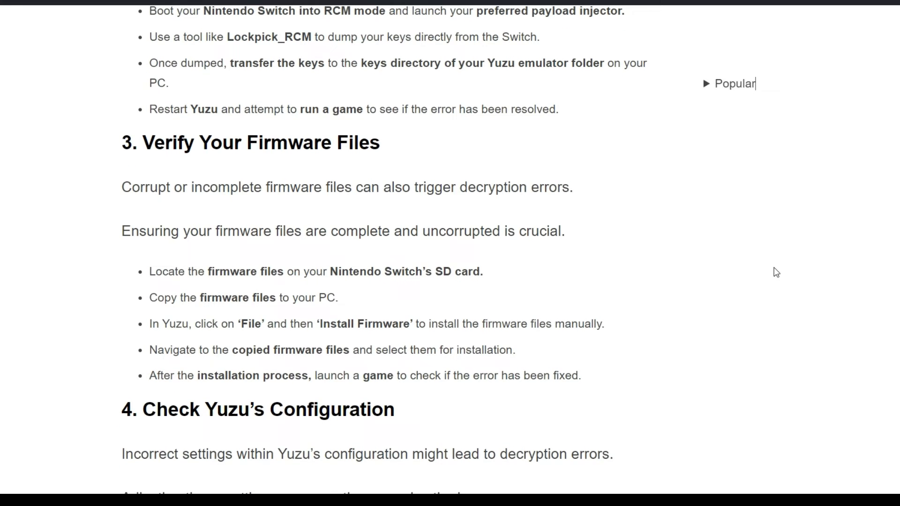
{"action": "scroll", "scroll_direction": "down", "scroll_amount": 3}
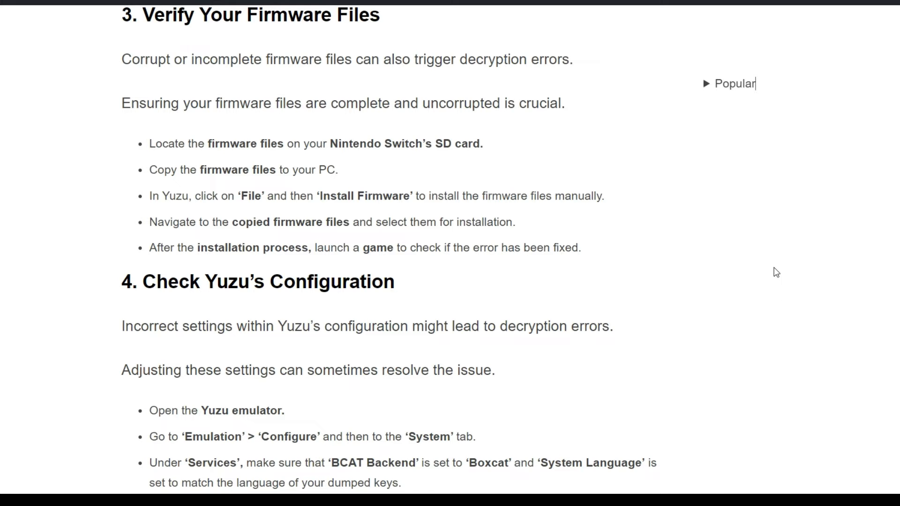
{"action": "scroll", "scroll_direction": "down", "scroll_amount": 3}
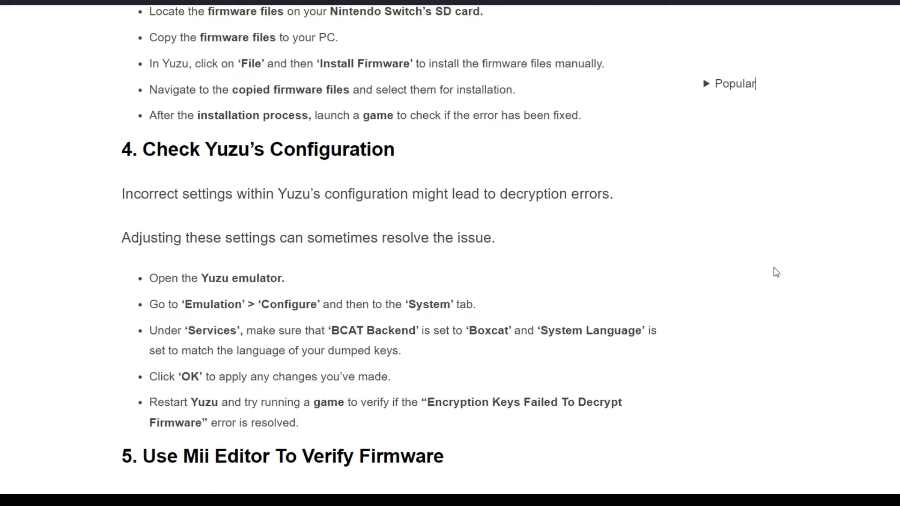
{"action": "scroll", "scroll_direction": "down", "scroll_amount": 3}
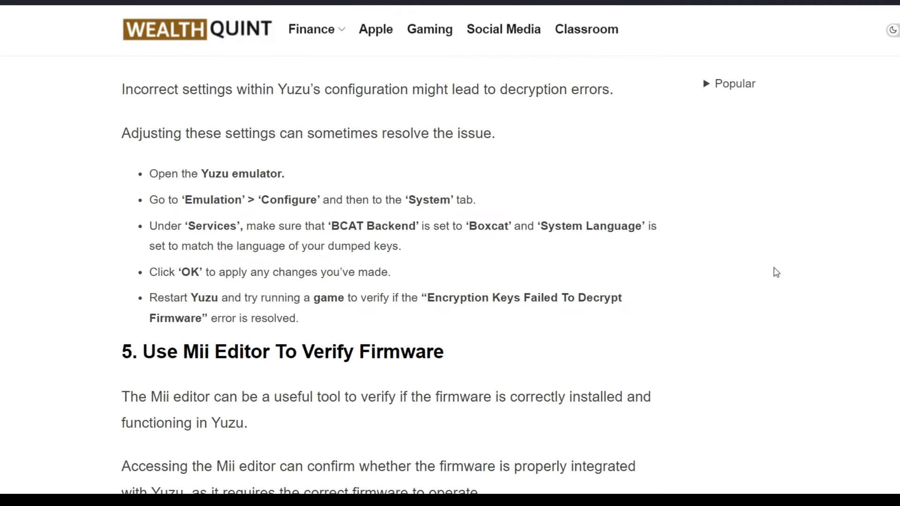
Scroll up briefly, then down to '5. Use Mii Editor To Verify Firmware' bullets
{"action": "scroll", "scroll_direction": "up", "scroll_amount": 3}
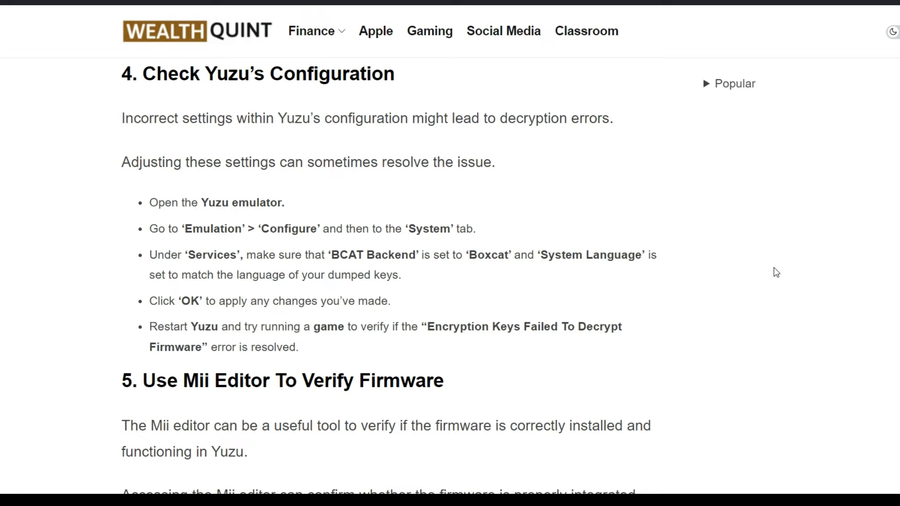
{"action": "scroll", "scroll_direction": "down", "scroll_amount": 3}
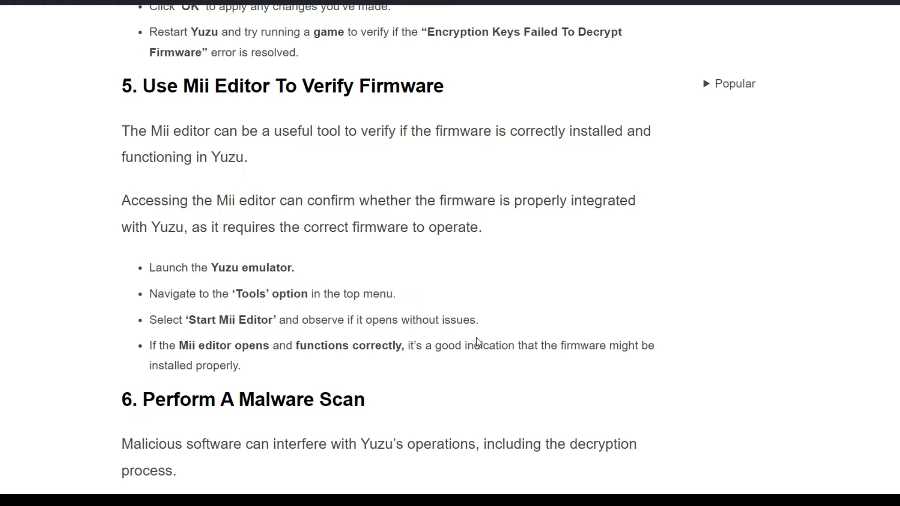
{"action": "mouse_move", "coordinate": [489, 287]}
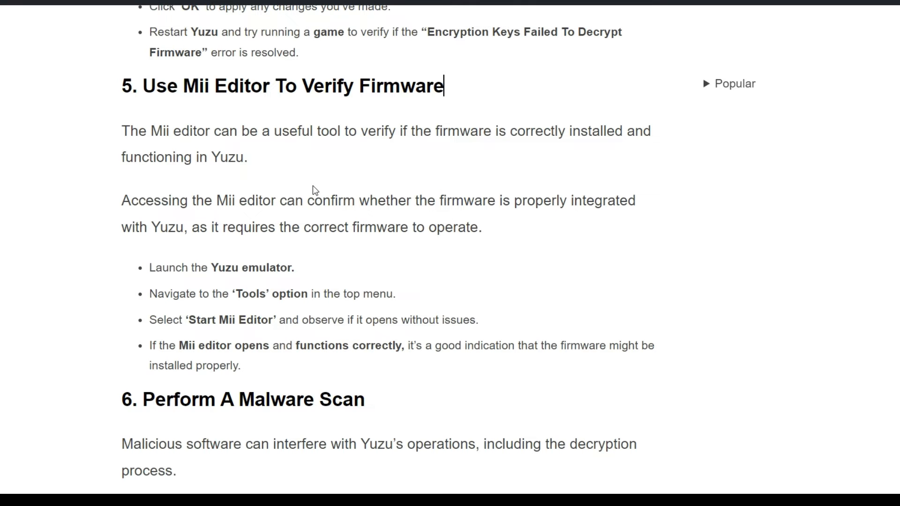
Scroll down until all of section 6, Perform A Malware Scan, is readable
{"action": "scroll", "scroll_direction": "down", "scroll_amount": 3}
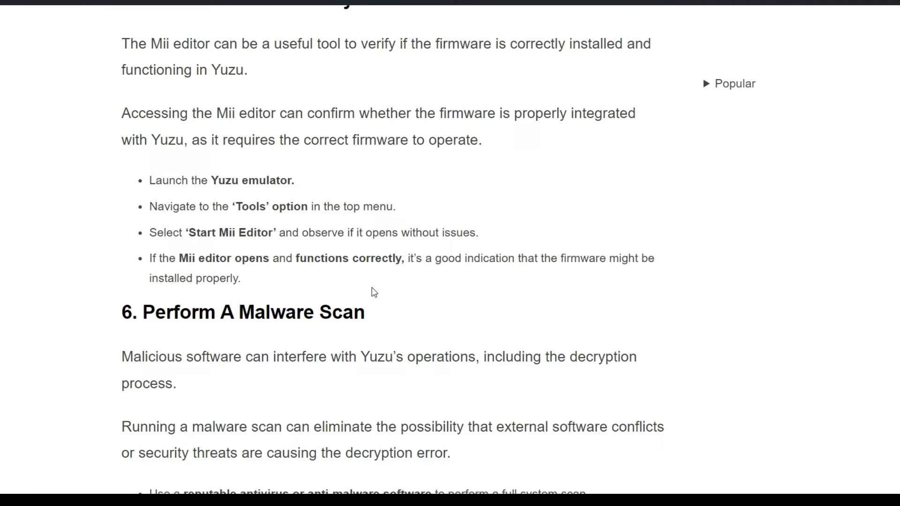
{"action": "scroll", "scroll_direction": "down", "scroll_amount": 3}
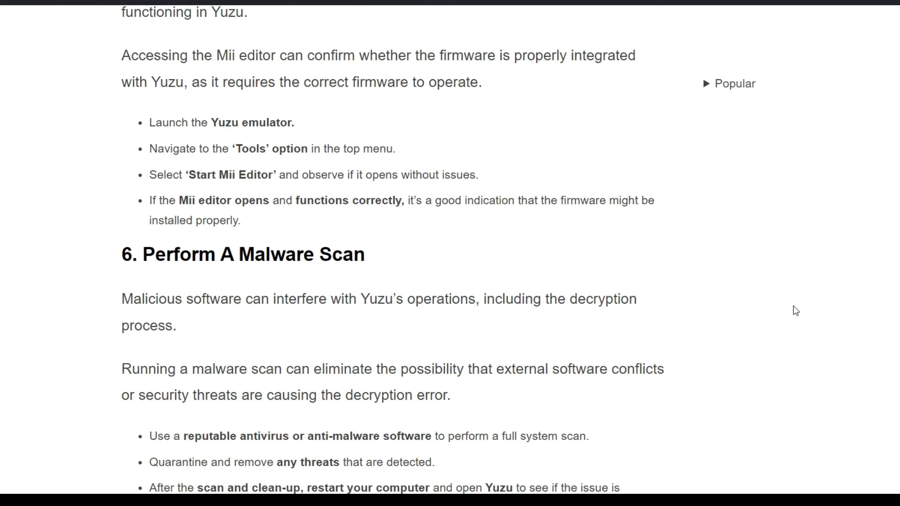
{"action": "mouse_move", "coordinate": [882, 348]}
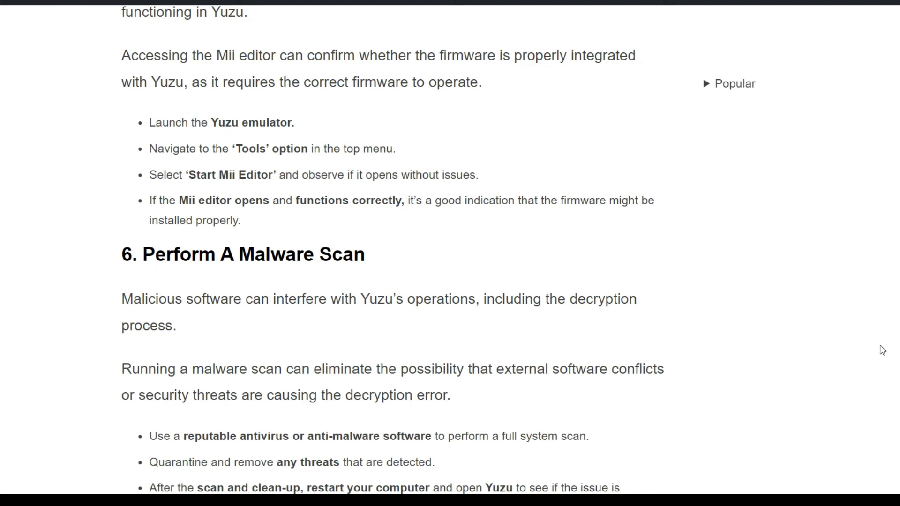
{"action": "scroll", "scroll_direction": "down", "scroll_amount": 3}
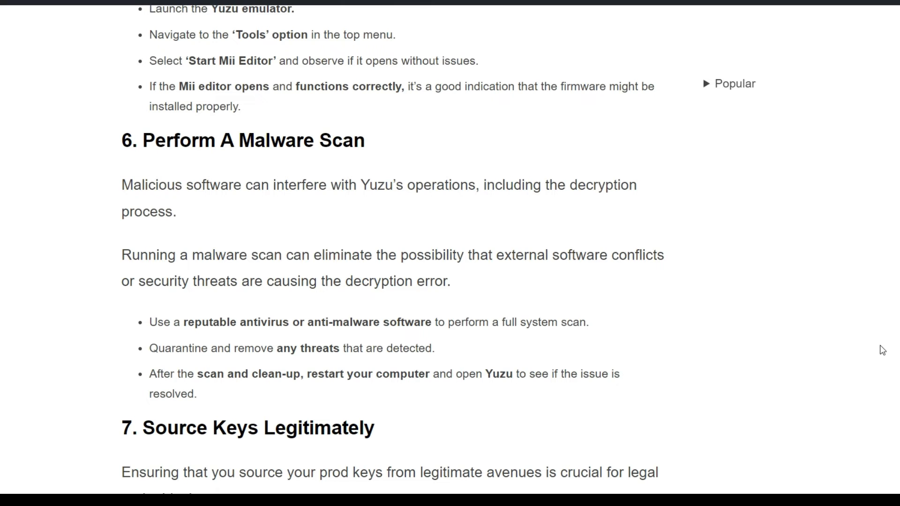
Scroll through section 7, Source Keys Legitimately, until the section 8 heading appears
{"action": "scroll", "scroll_direction": "down", "scroll_amount": 3}
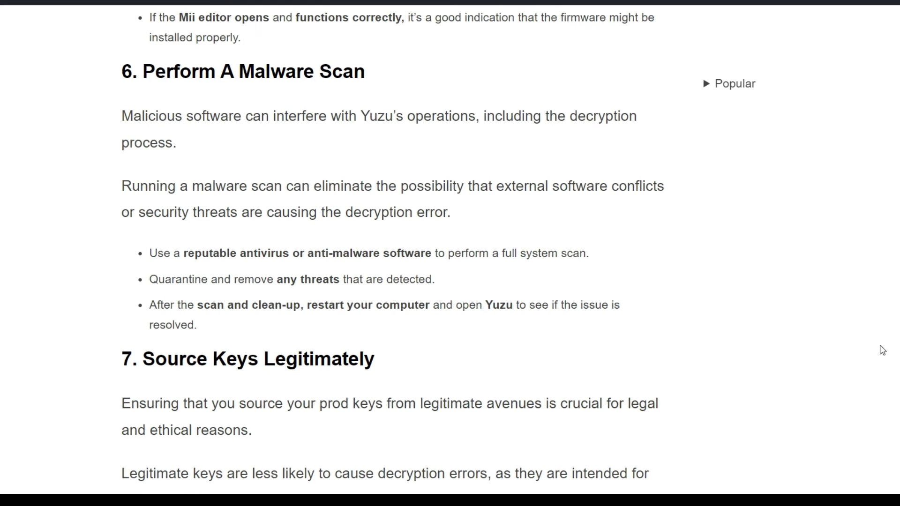
{"action": "scroll", "scroll_direction": "down", "scroll_amount": 3}
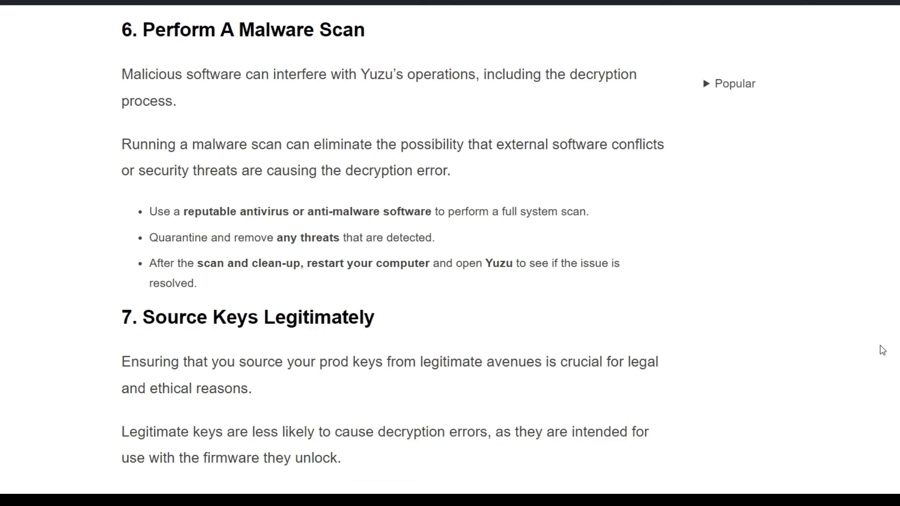
{"action": "scroll", "scroll_direction": "down", "scroll_amount": 3}
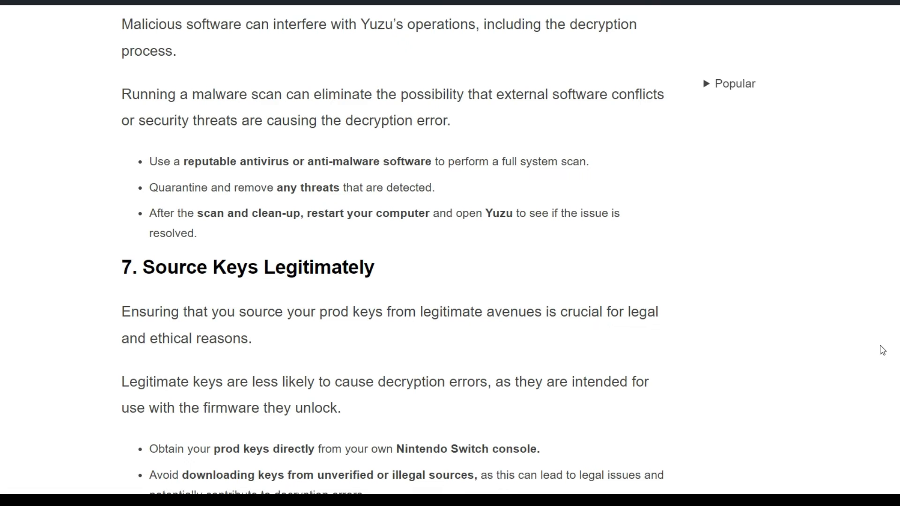
{"action": "scroll", "scroll_direction": "down", "scroll_amount": 3}
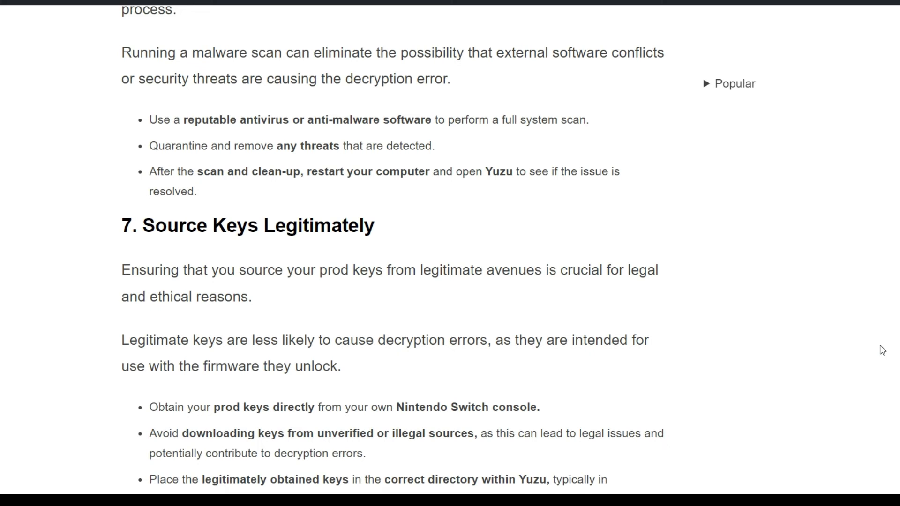
{"action": "scroll", "scroll_direction": "down", "scroll_amount": 3}
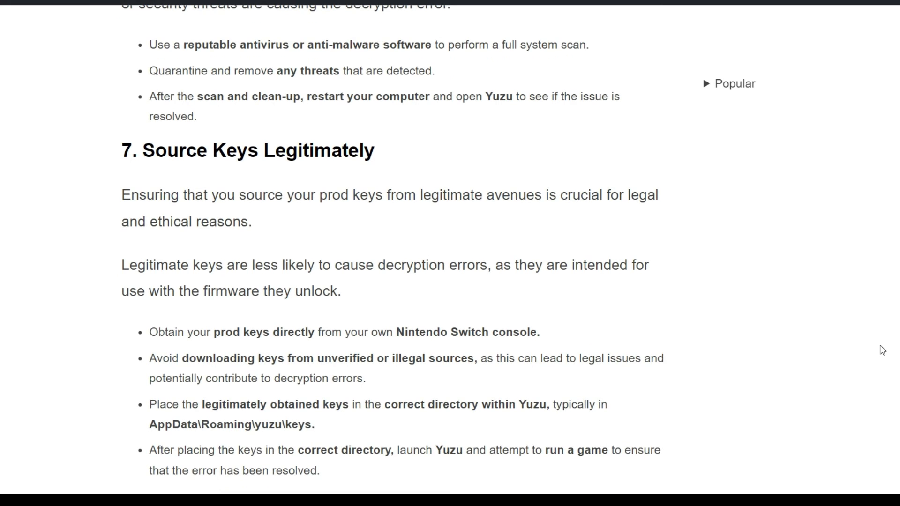
{"action": "scroll", "scroll_direction": "down", "scroll_amount": 3}
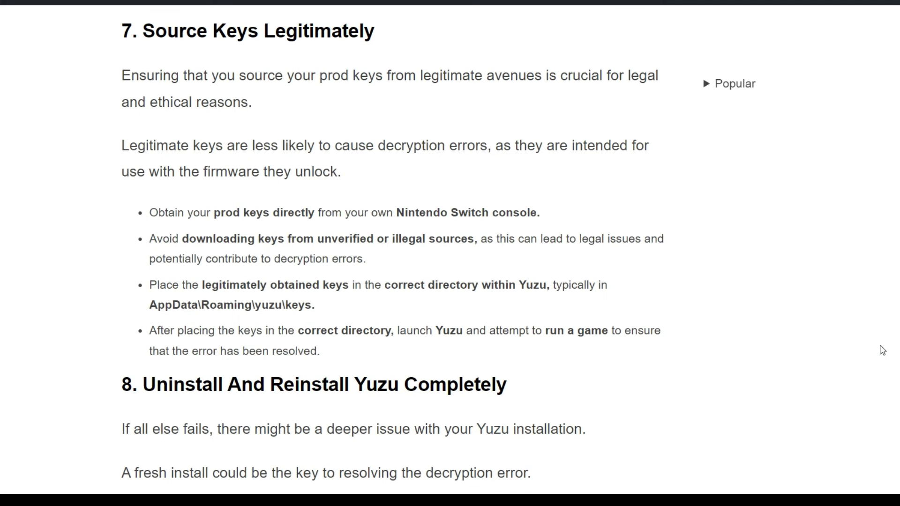
Scroll through section 8's reinstall bullet list, stopping at the Contact Yuzu Support heading
{"action": "scroll", "scroll_direction": "down", "scroll_amount": 3}
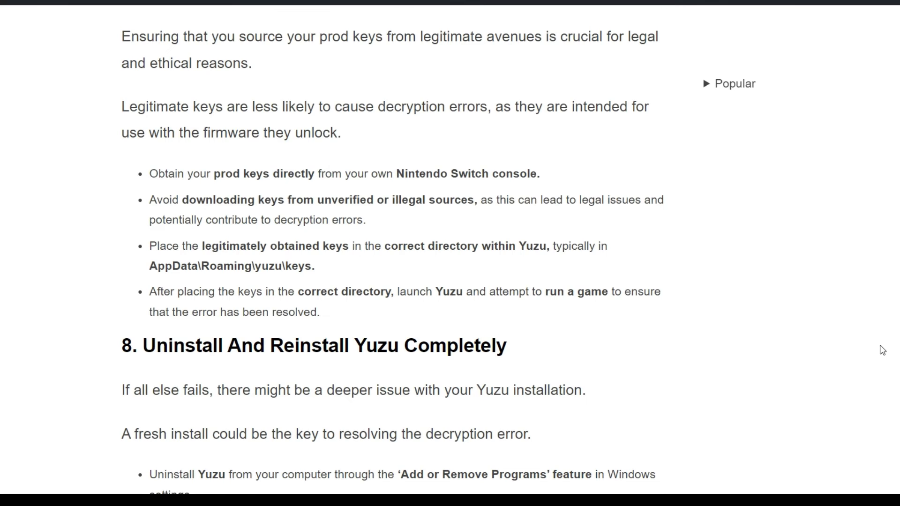
{"action": "scroll", "scroll_direction": "down", "scroll_amount": 3}
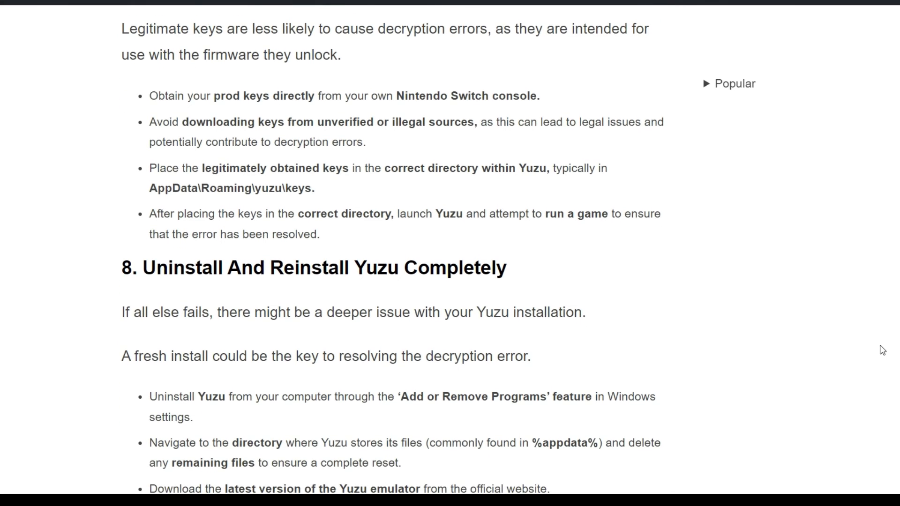
{"action": "scroll", "scroll_direction": "down", "scroll_amount": 3}
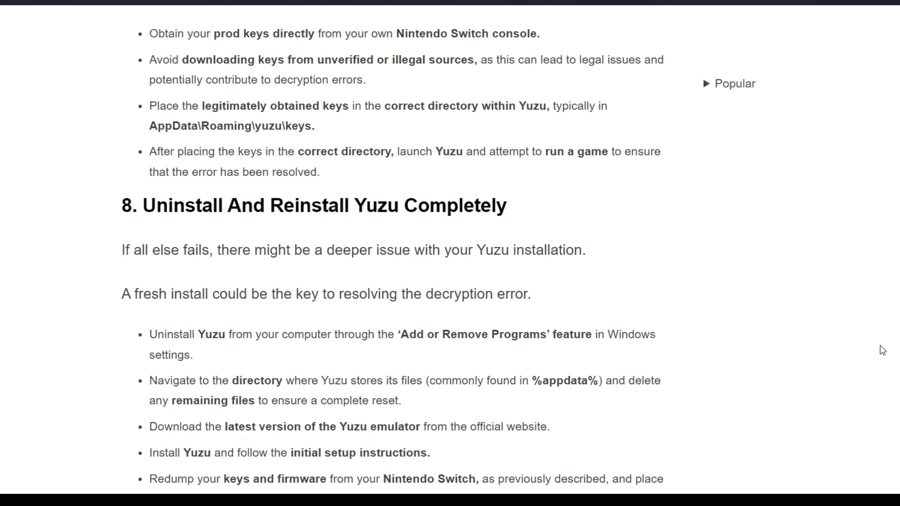
{"action": "scroll", "scroll_direction": "down", "scroll_amount": 3}
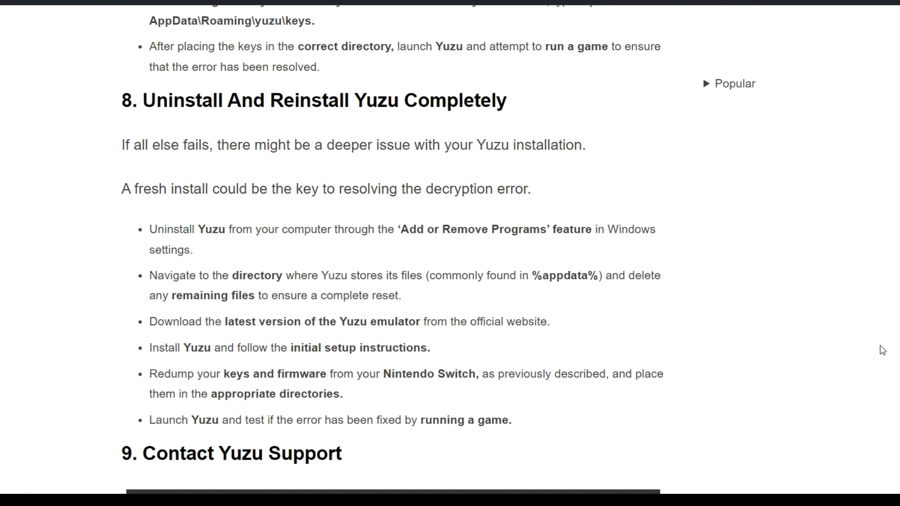
{"action": "scroll", "scroll_direction": "down", "scroll_amount": 3}
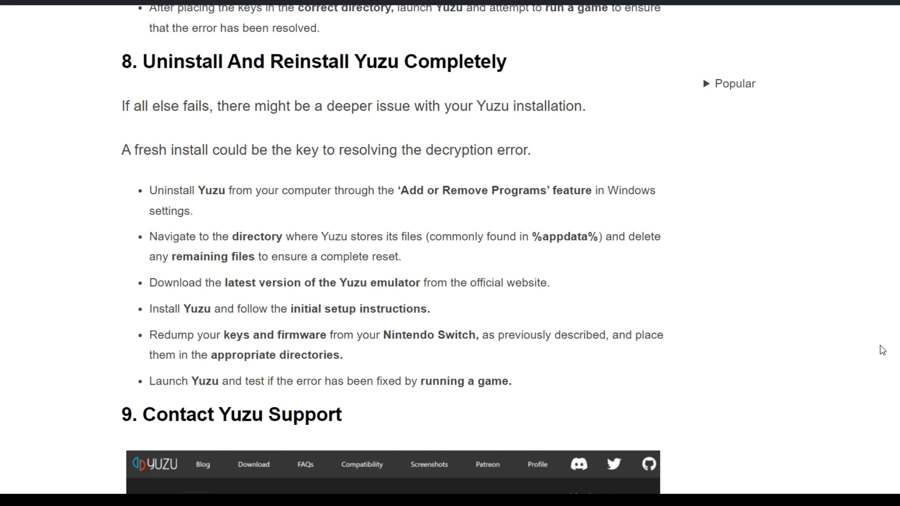
{"action": "scroll", "scroll_direction": "down", "scroll_amount": 3}
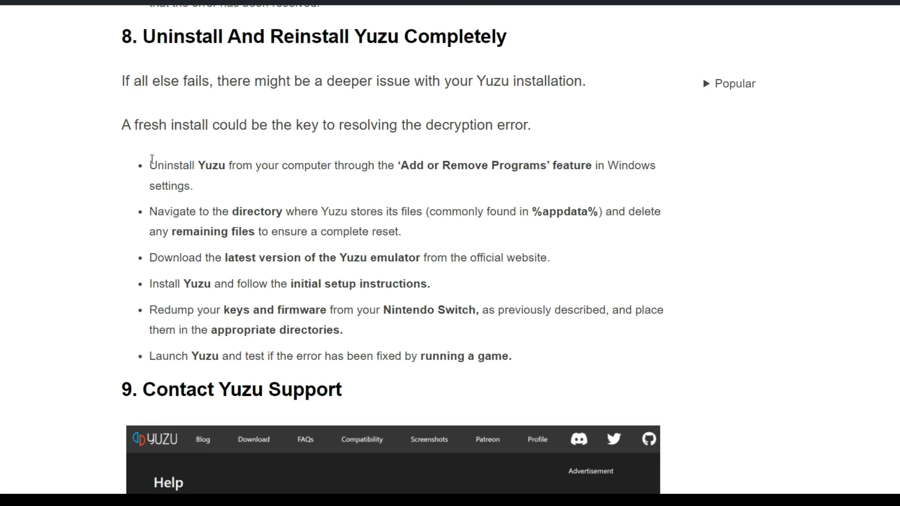
Highlight and deselect the reinstall bullet list, then scroll to section 9, Contact Yuzu Support
{"action": "left_click_drag", "start_coordinate": [150, 165], "coordinate": [485, 356]}
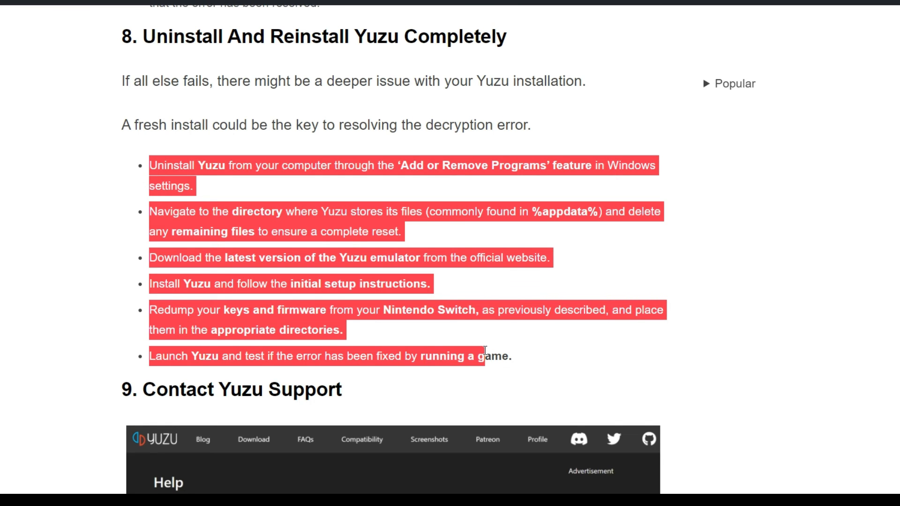
{"action": "left_click", "coordinate": [538, 365]}
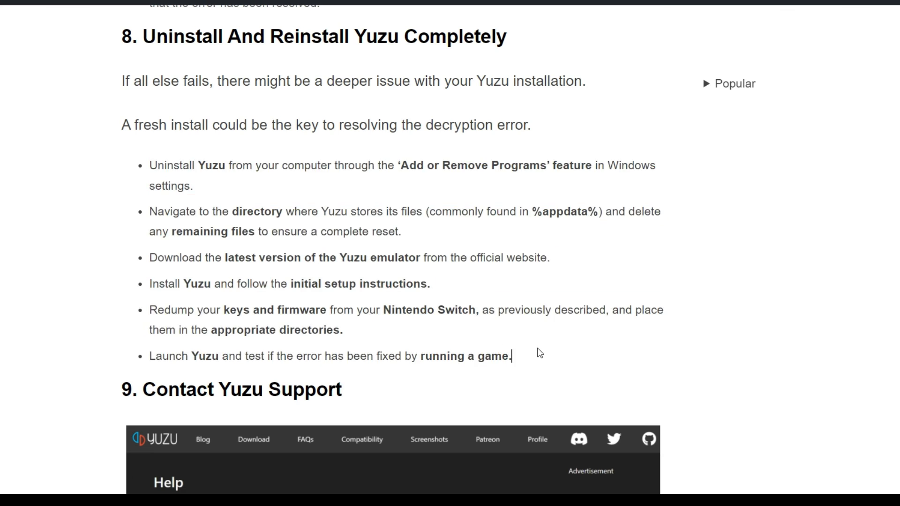
{"action": "scroll", "scroll_direction": "down", "scroll_amount": 3}
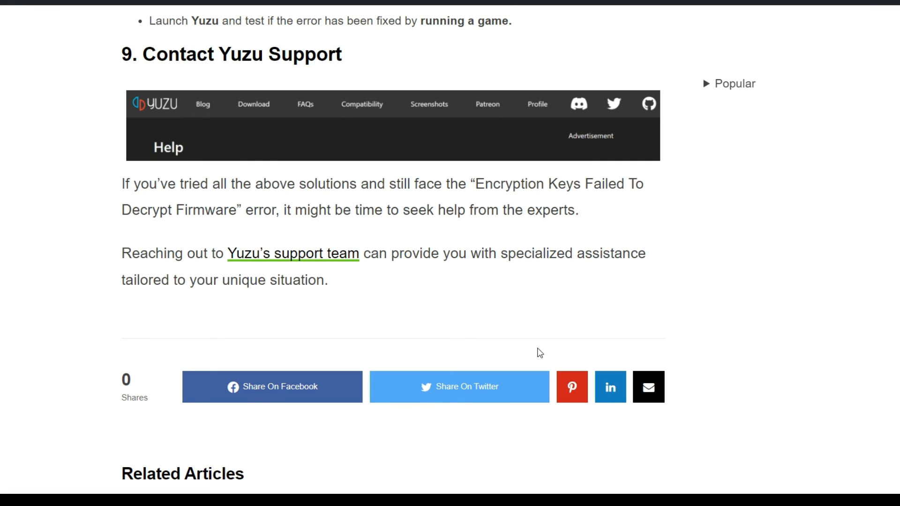
{"action": "mouse_move", "coordinate": [345, 275]}
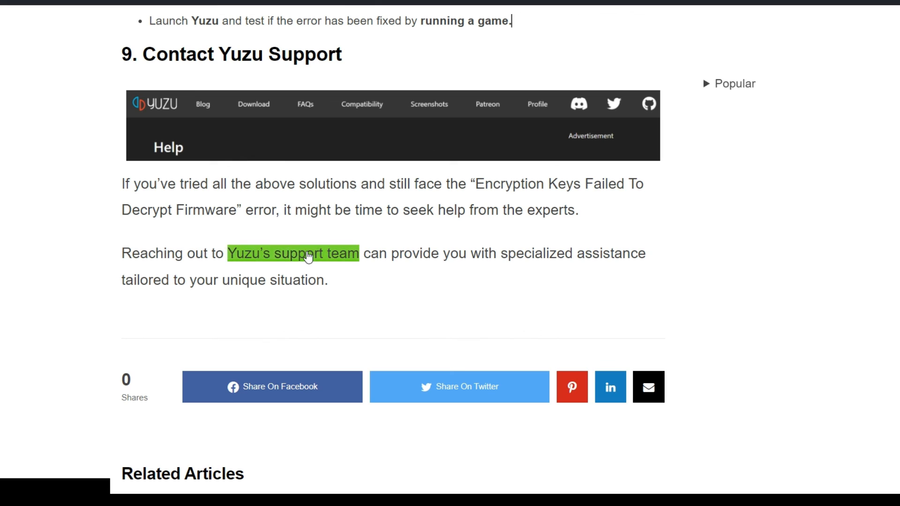
{"action": "left_click", "coordinate": [308, 254]}
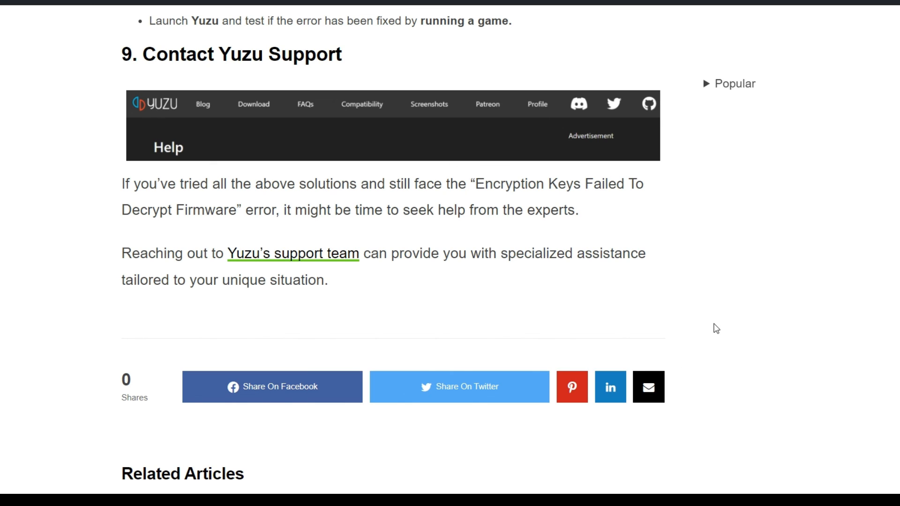
{"action": "mouse_move", "coordinate": [723, 312]}
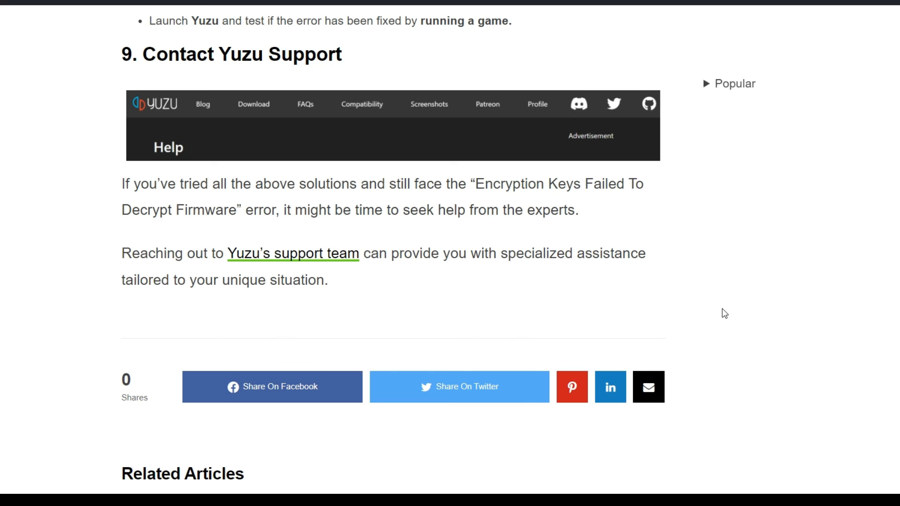
{"action": "mouse_move", "coordinate": [743, 434]}
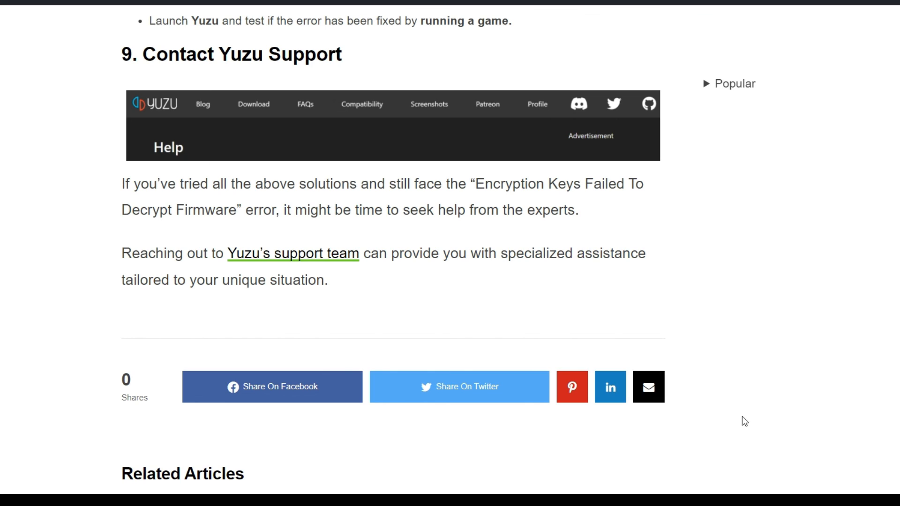